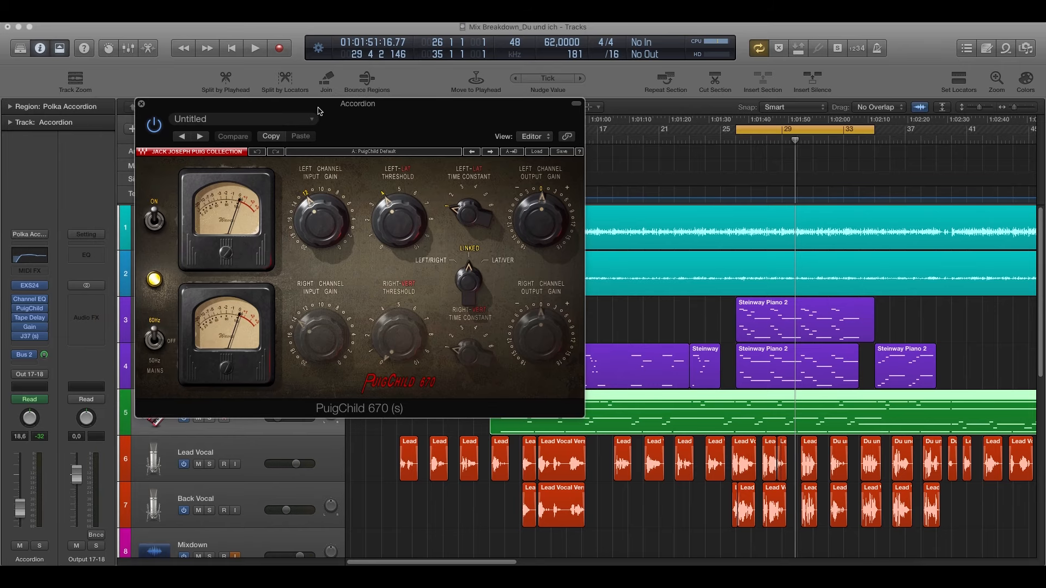
mouse_move(390, 233)
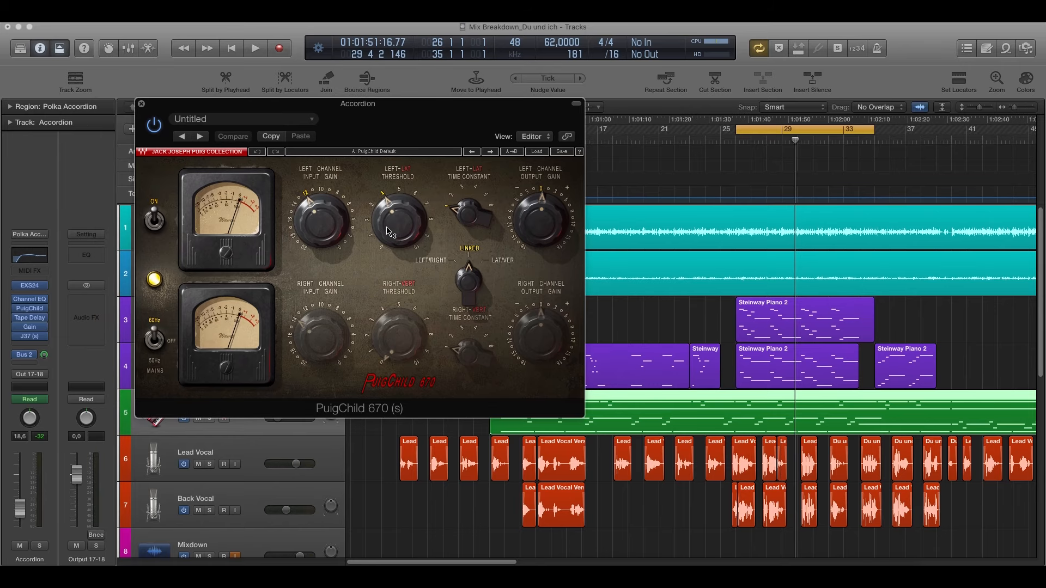
mouse_move(510, 113)
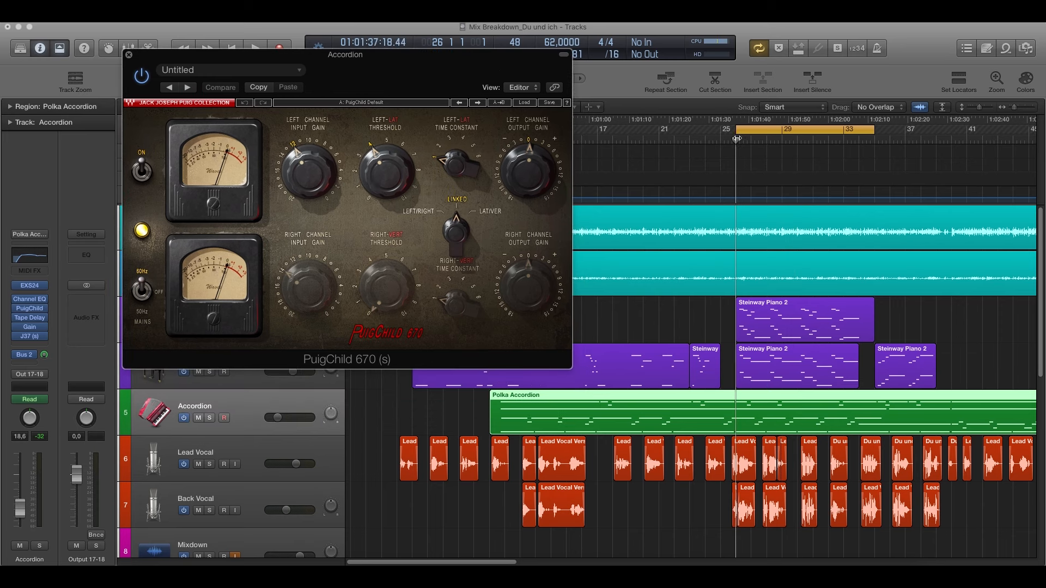
Play the song, view and close the Accordion's Tape Delay, then show the Bus 2 reverb return channel.
left_click(272, 46)
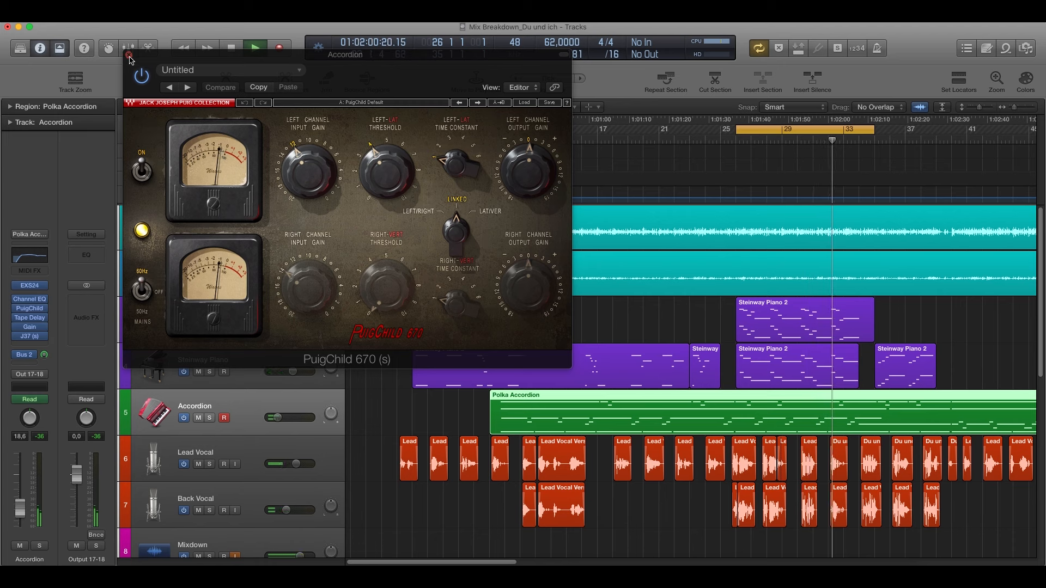
left_click(128, 56)
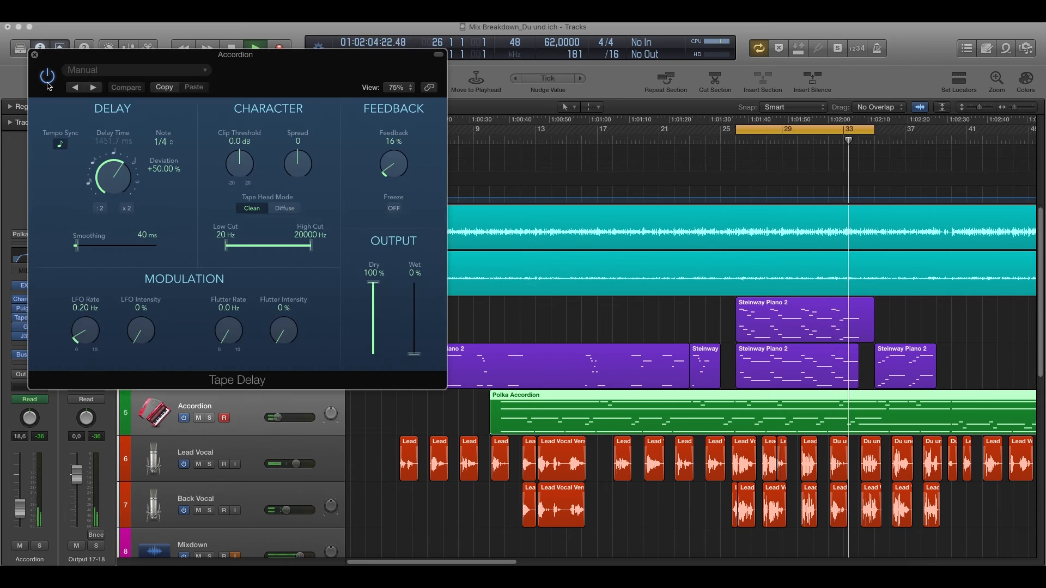
left_click(36, 57)
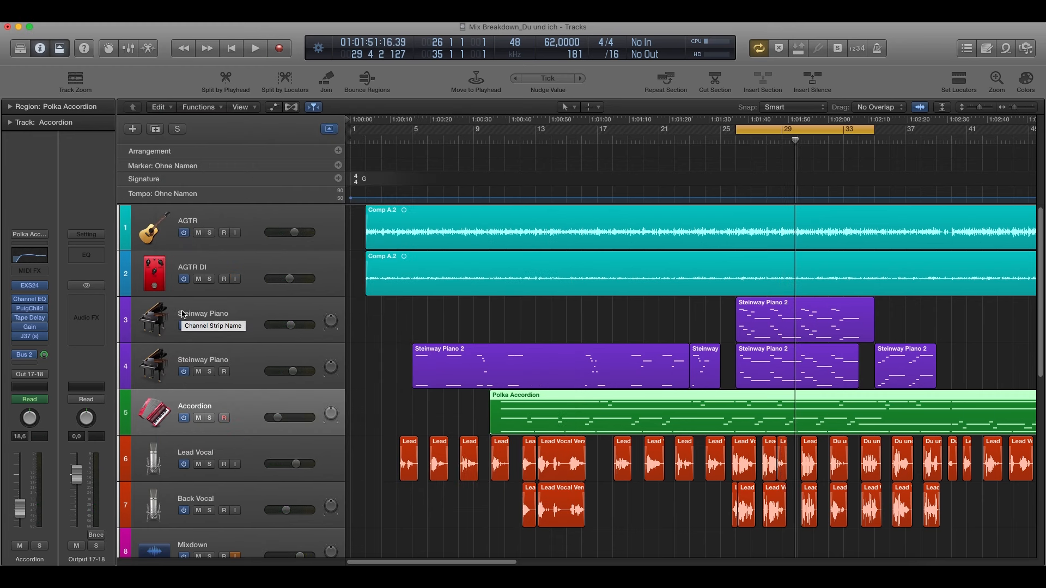
mouse_move(120, 322)
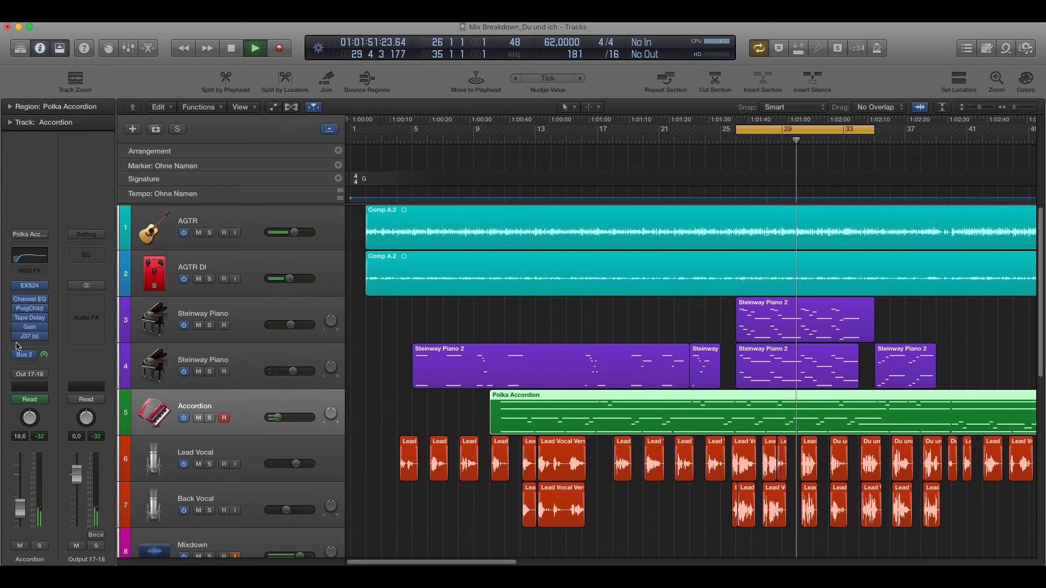
left_click(231, 48)
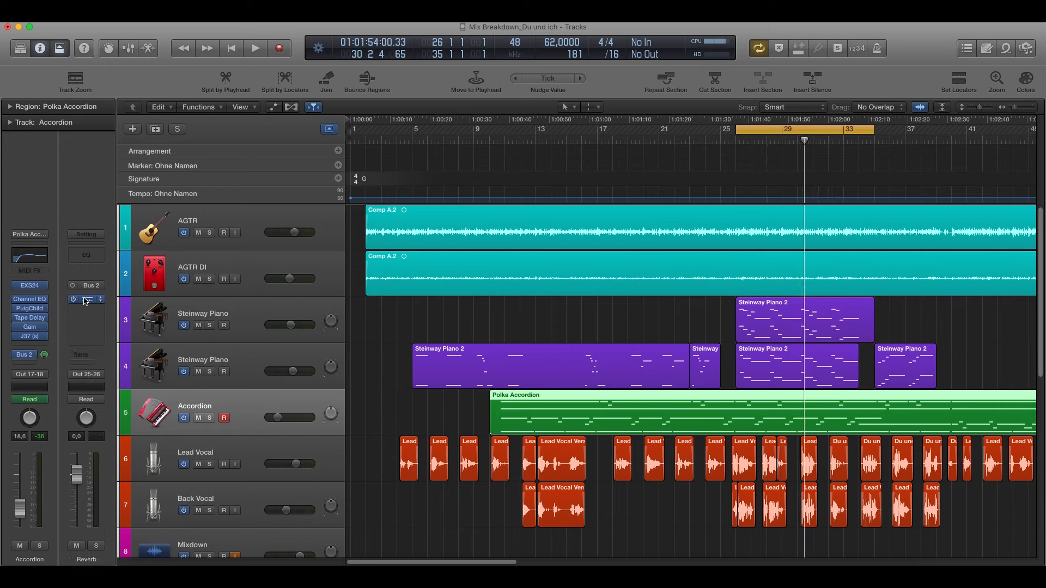
Open RVerb on the reverb return and solo the Accordion to audition its plate reverb in playback.
left_click(85, 298)
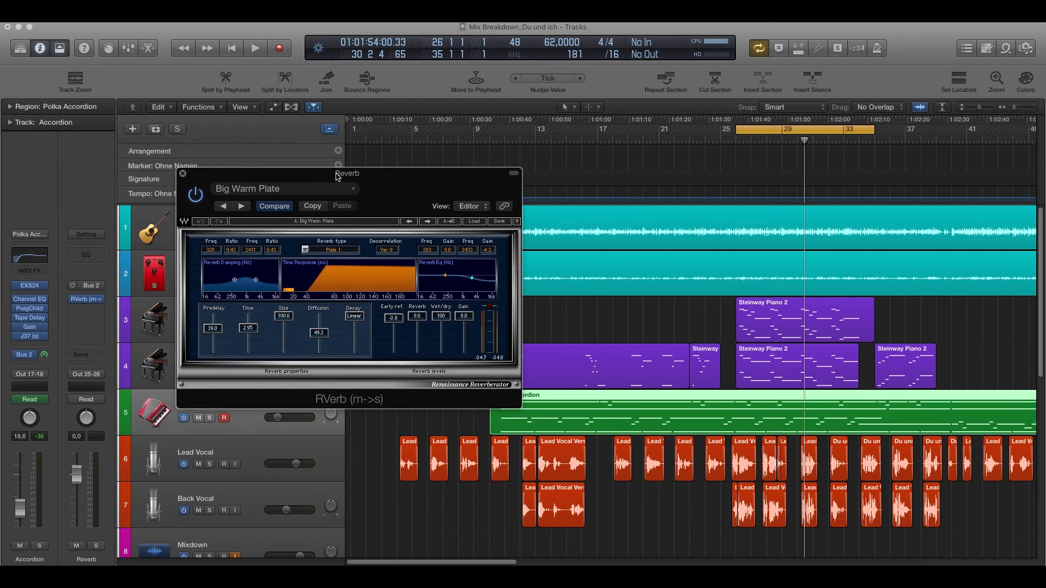
mouse_move(339, 177)
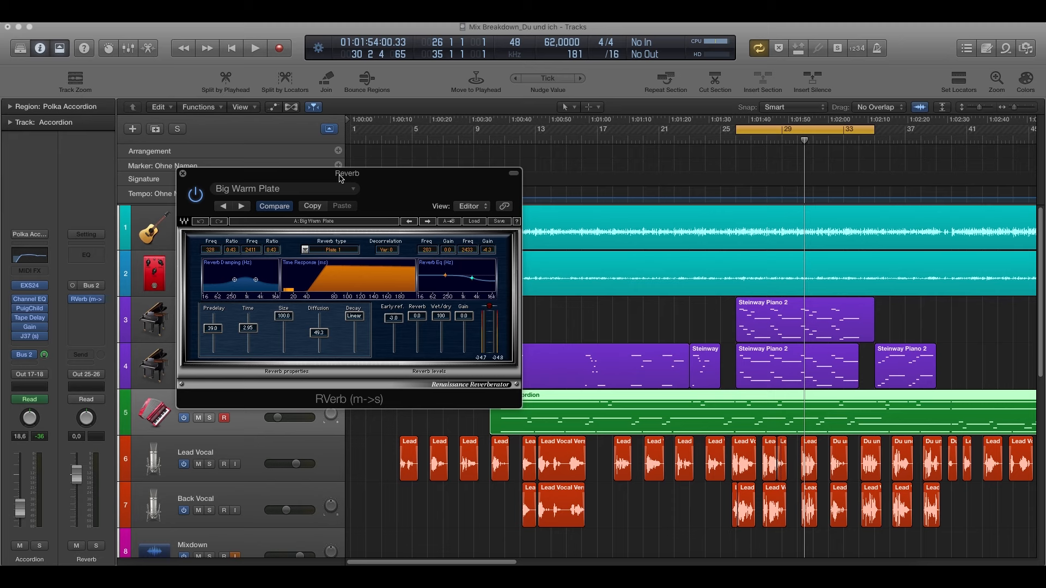
mouse_move(330, 176)
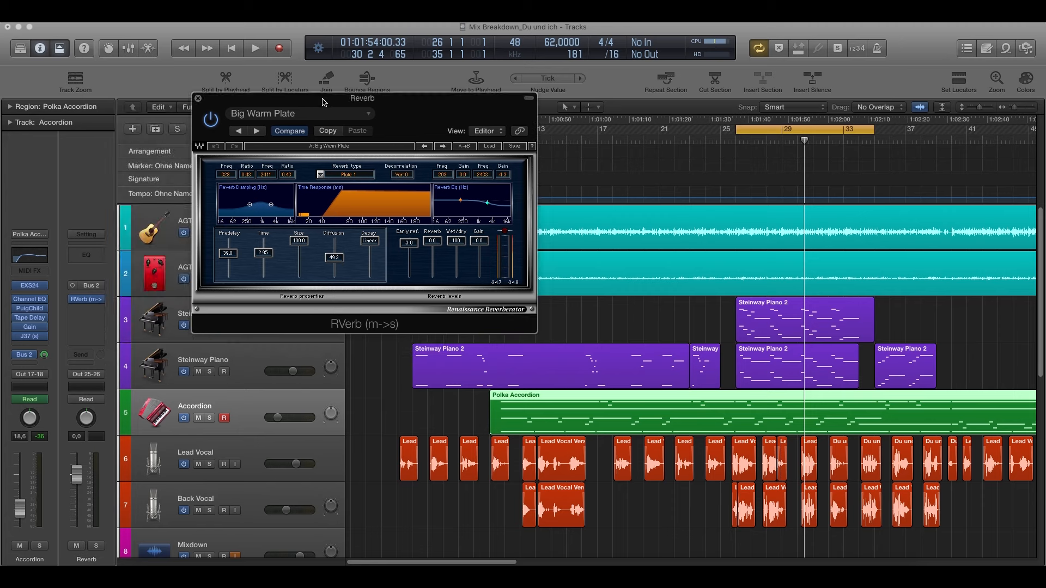
left_click(209, 418)
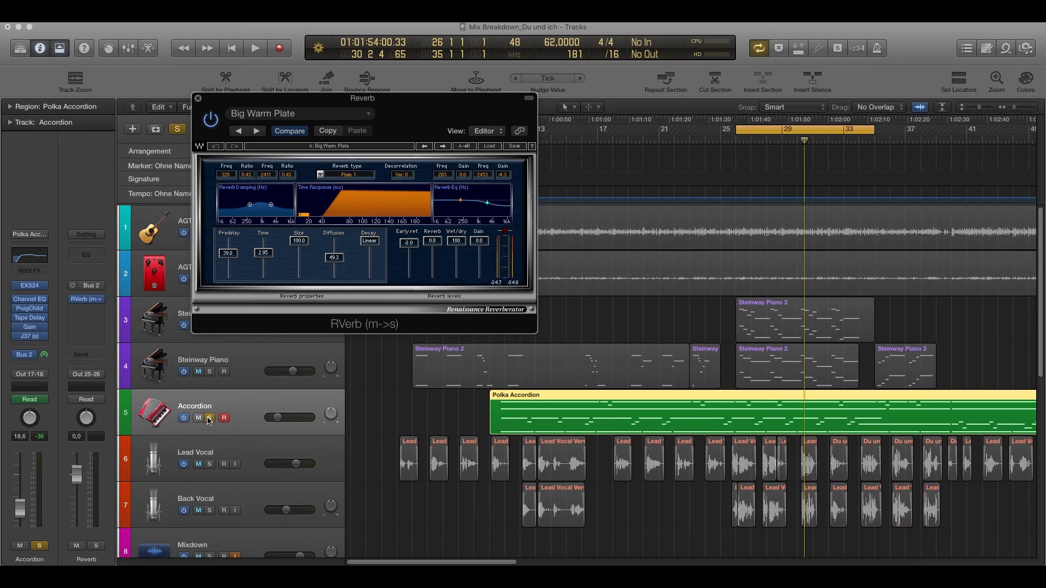
left_click(255, 47)
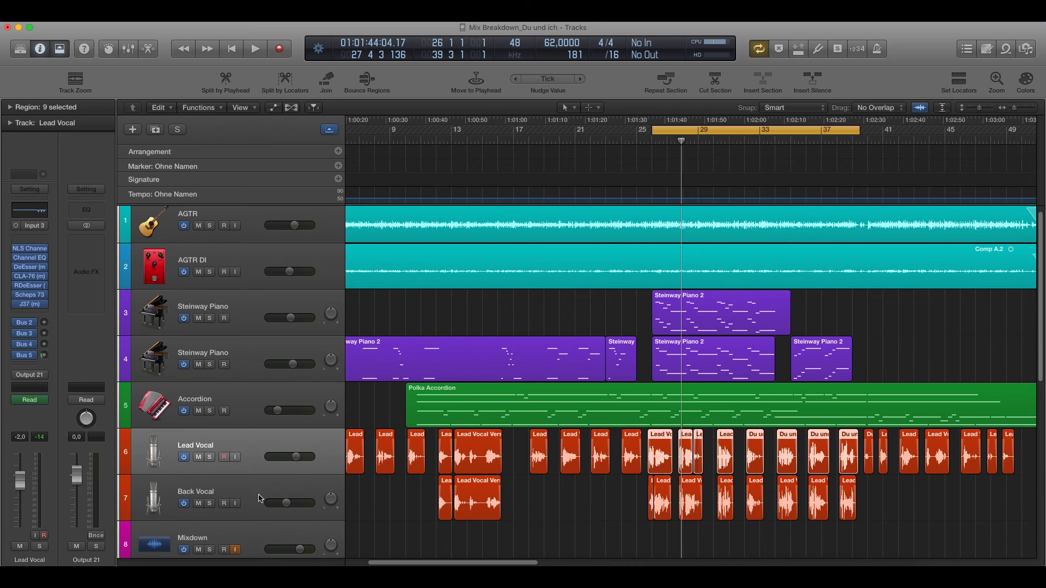
mouse_move(266, 467)
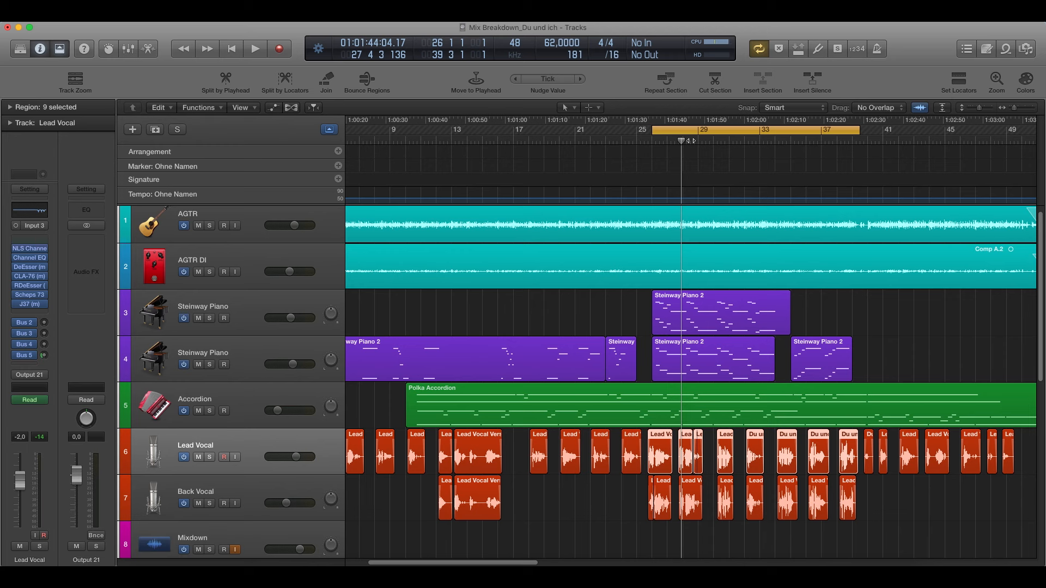
left_click(650, 141)
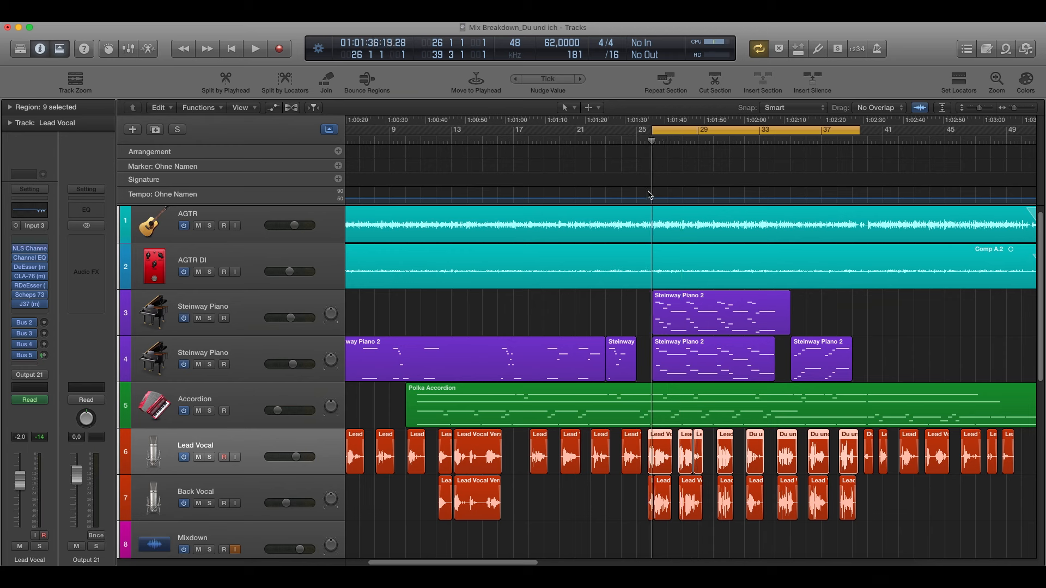
left_click(255, 48)
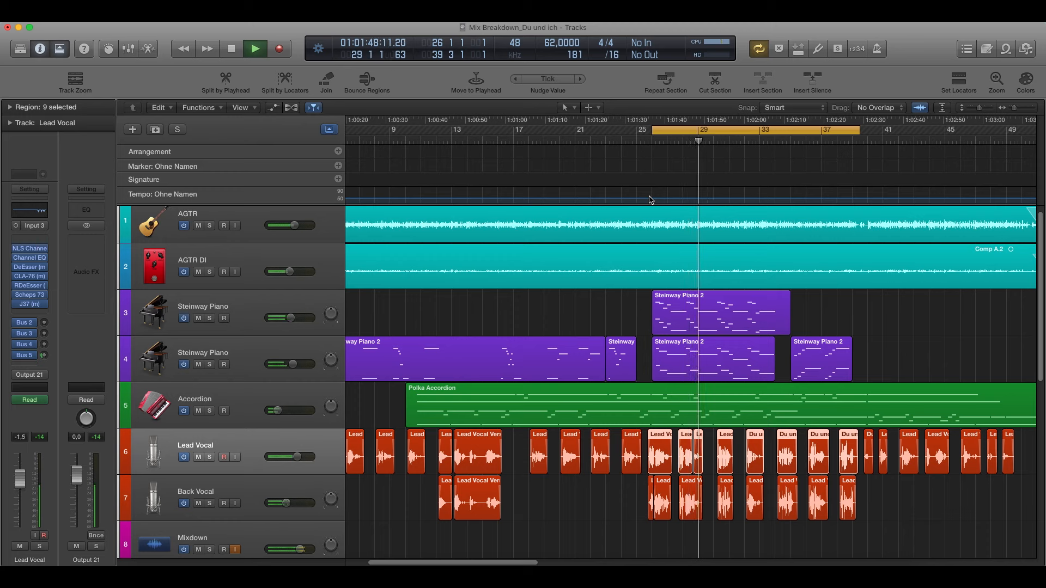
left_click(231, 49)
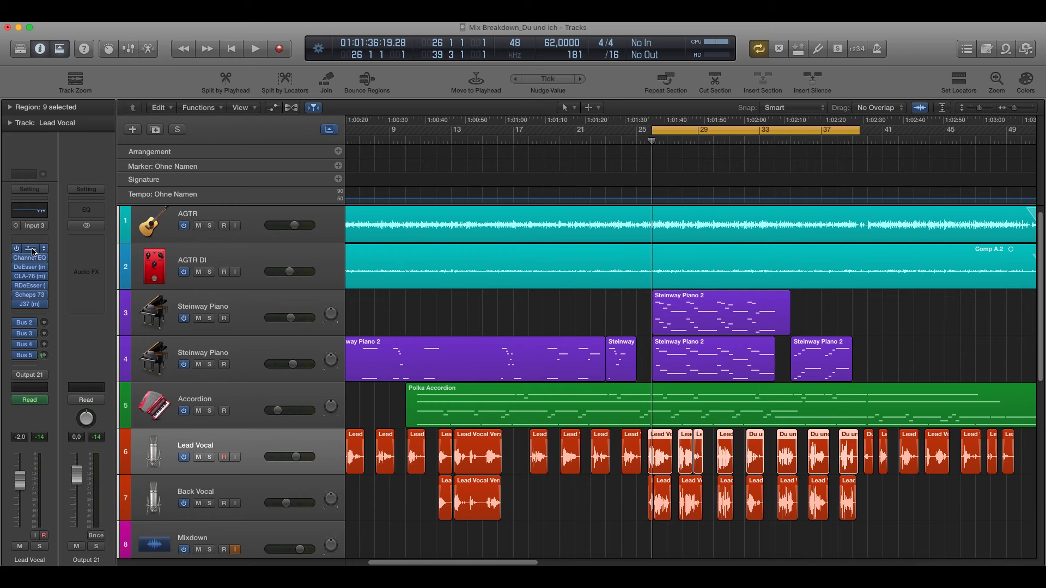
View the Lead Vocal's NLS Channel, then open its Channel EQ showing the high-frequency cuts.
left_click(30, 248)
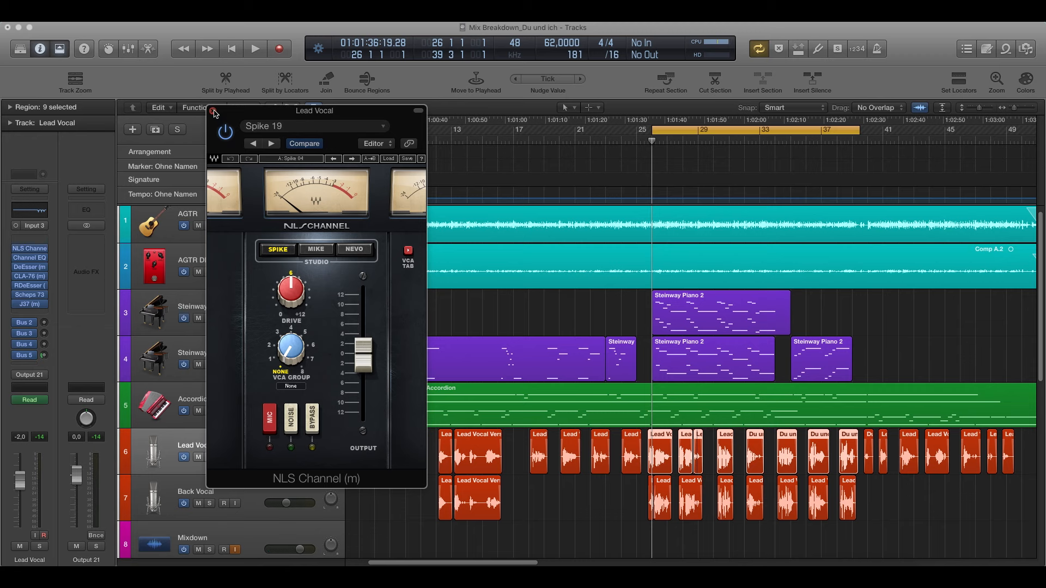
left_click(214, 112)
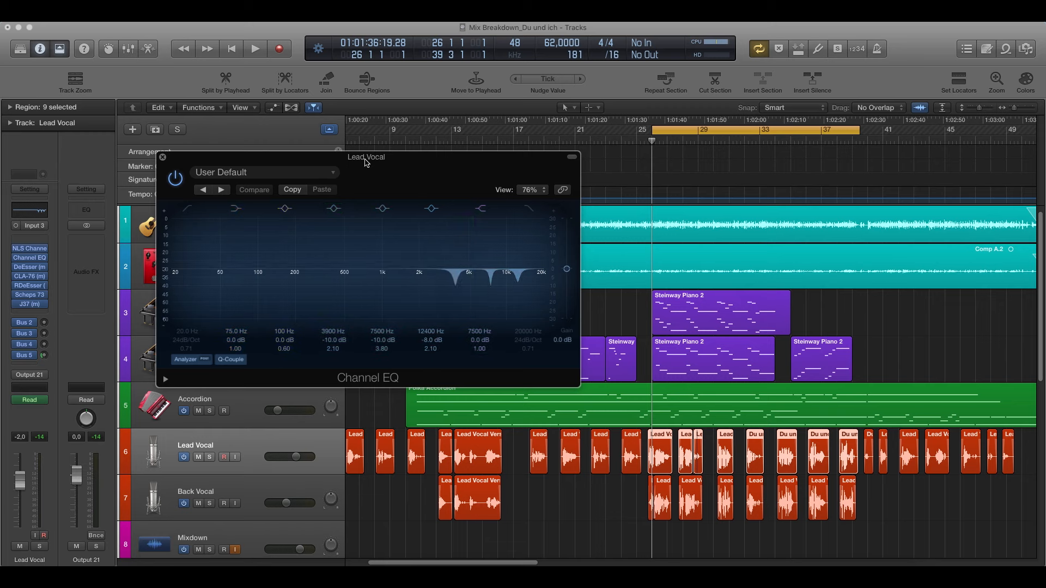
Reposition the Lead Vocal's Channel EQ window and resume playback to review its cuts.
left_click_drag(366, 157, 374, 170)
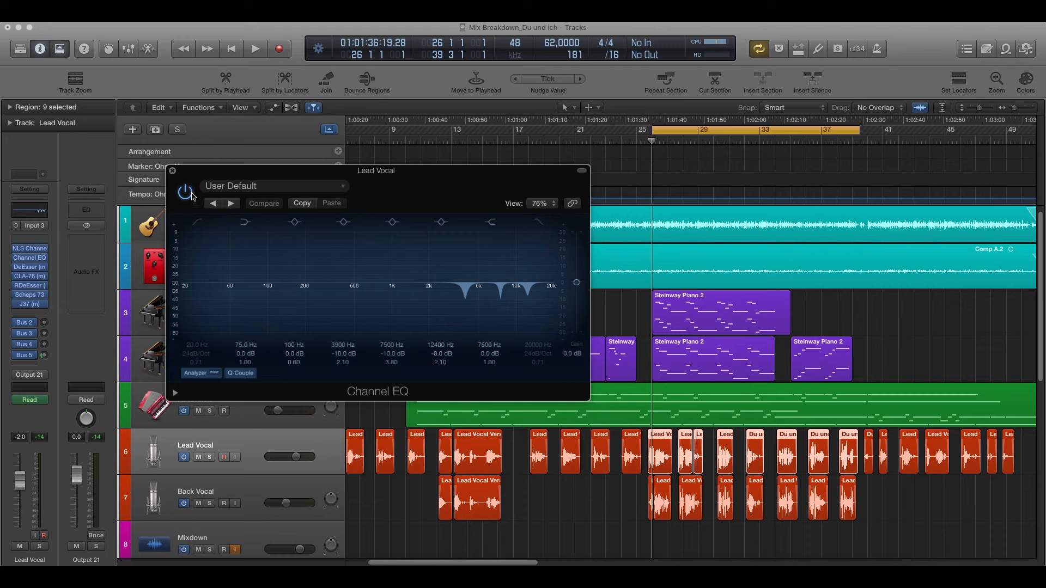
left_click(255, 49)
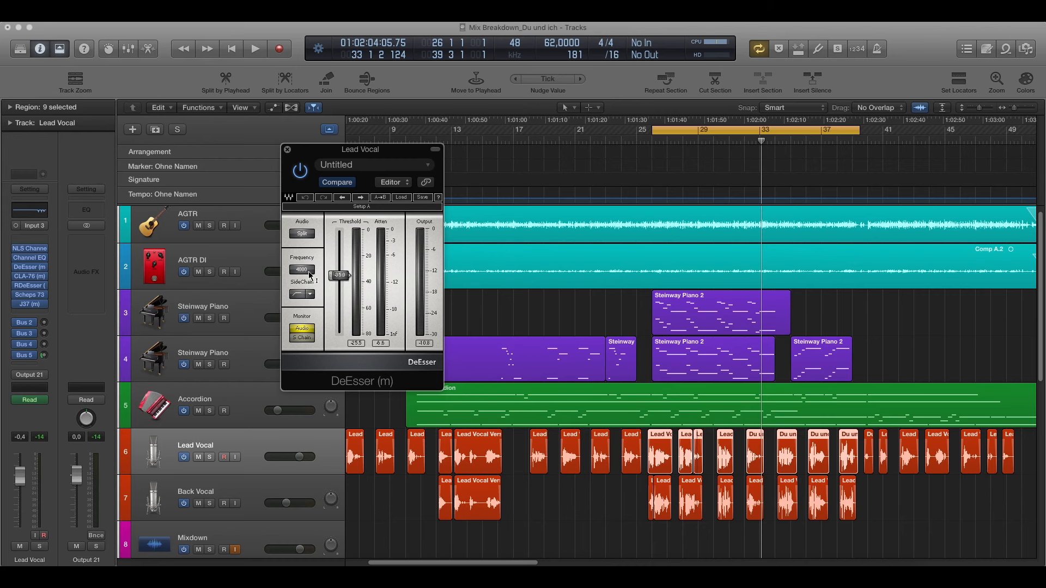
View the Lead Vocal's CLA-76 compressor on the Vocal preset while playing the song.
left_click(255, 49)
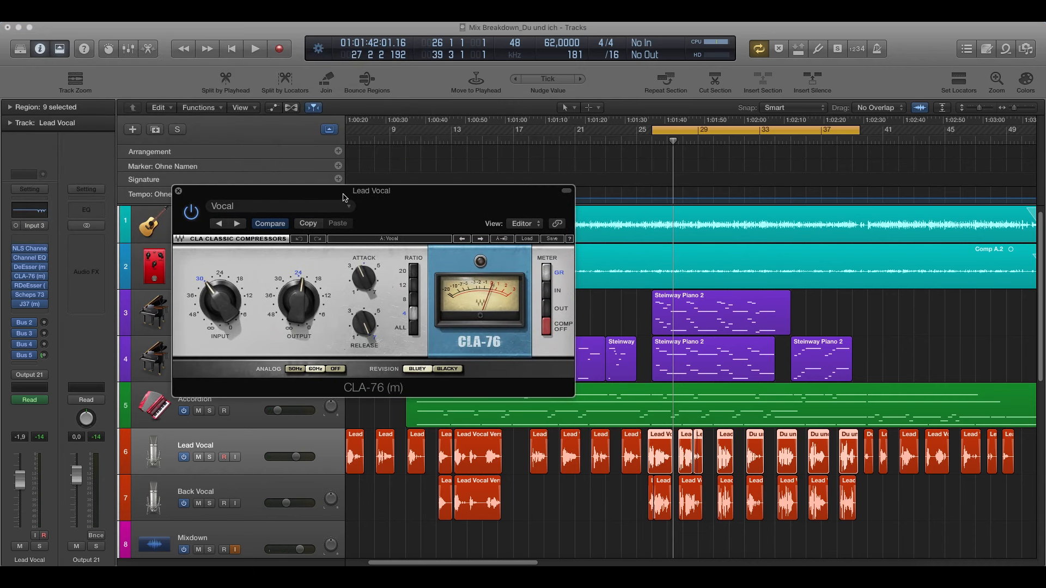
mouse_move(347, 191)
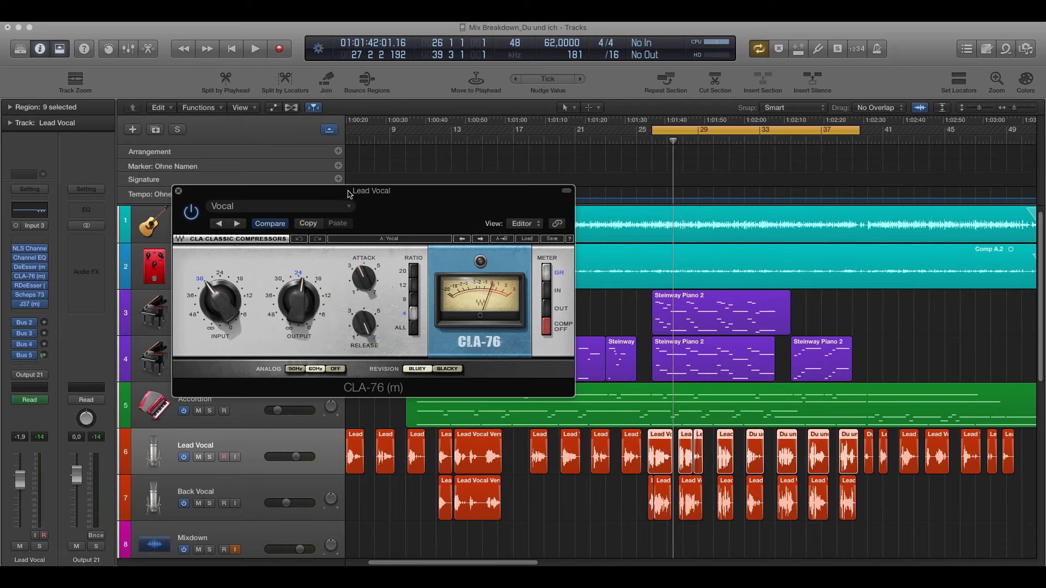
left_click(255, 49)
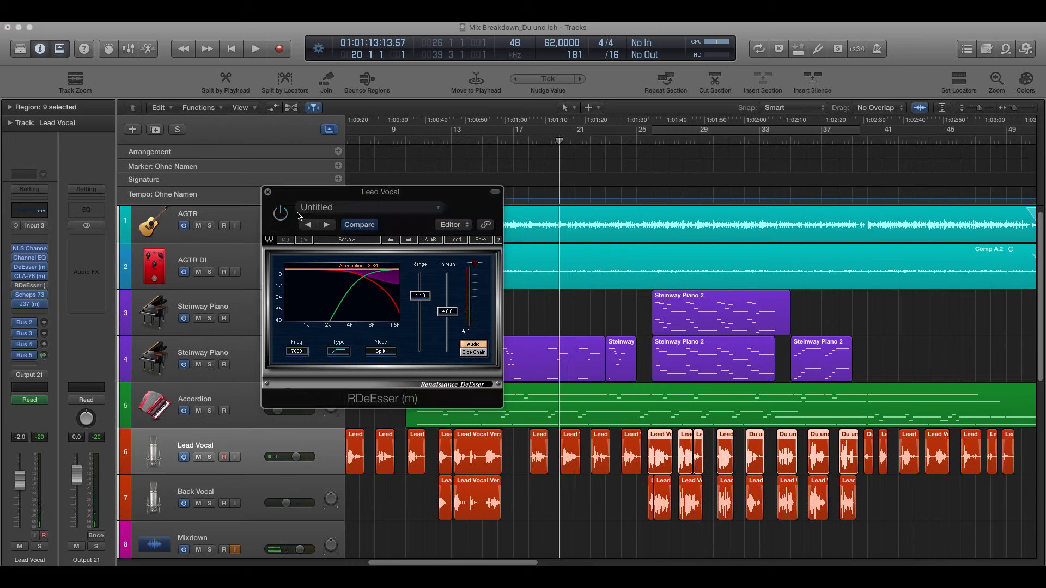
Play through the Lead Vocal's RDeEsser settings, then close the RDeEsser window.
left_click(255, 49)
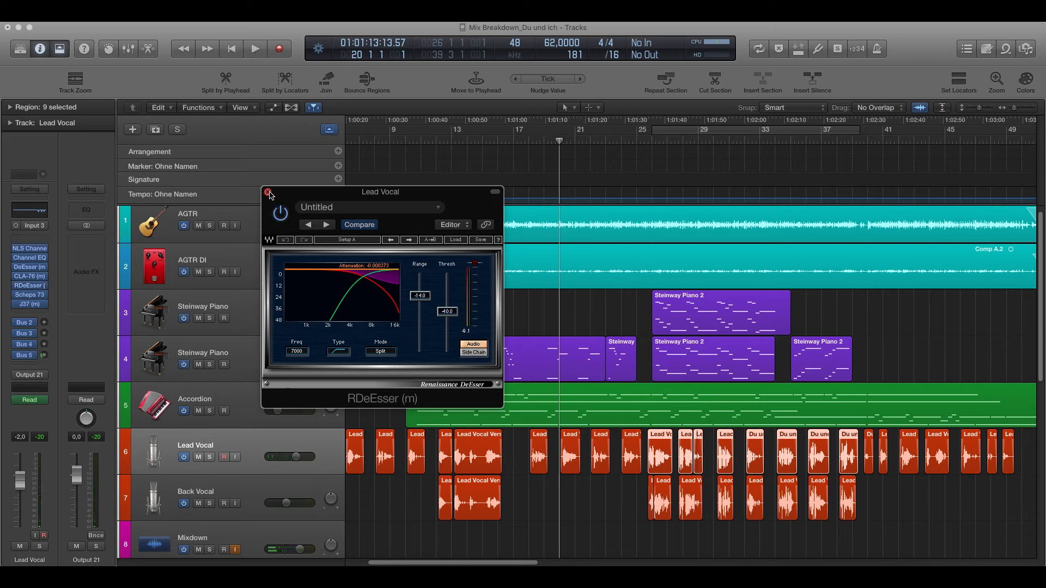
left_click(268, 194)
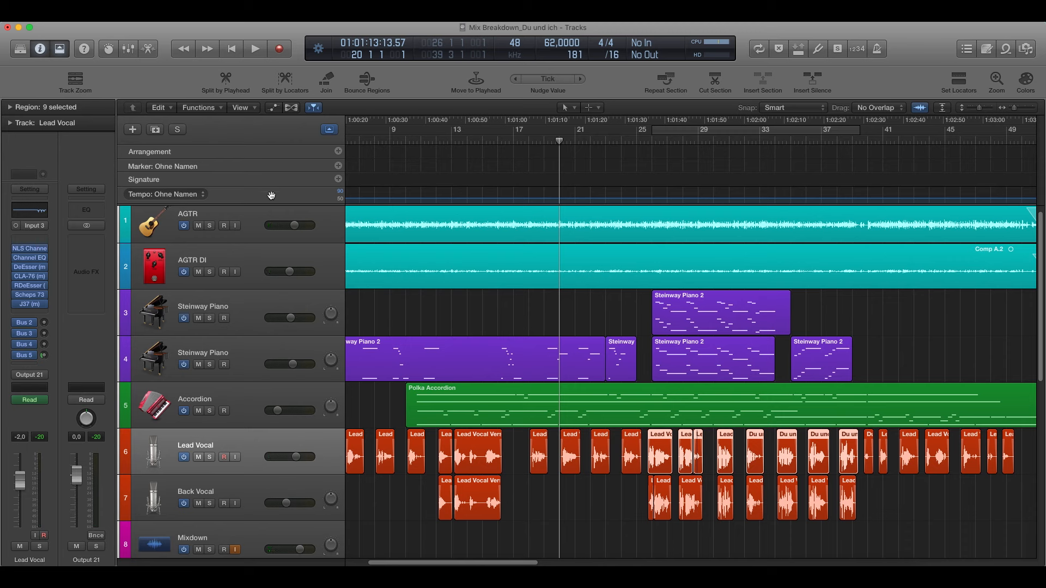
mouse_move(251, 226)
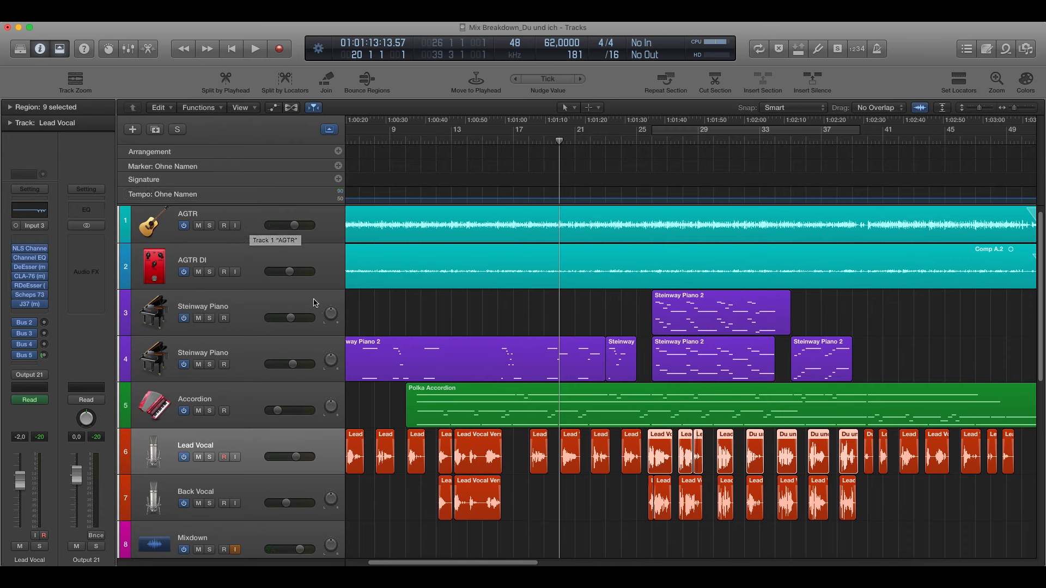
Open the Lead Vocal's Scheps 73 EQ and move its window over the tracks.
left_click(29, 294)
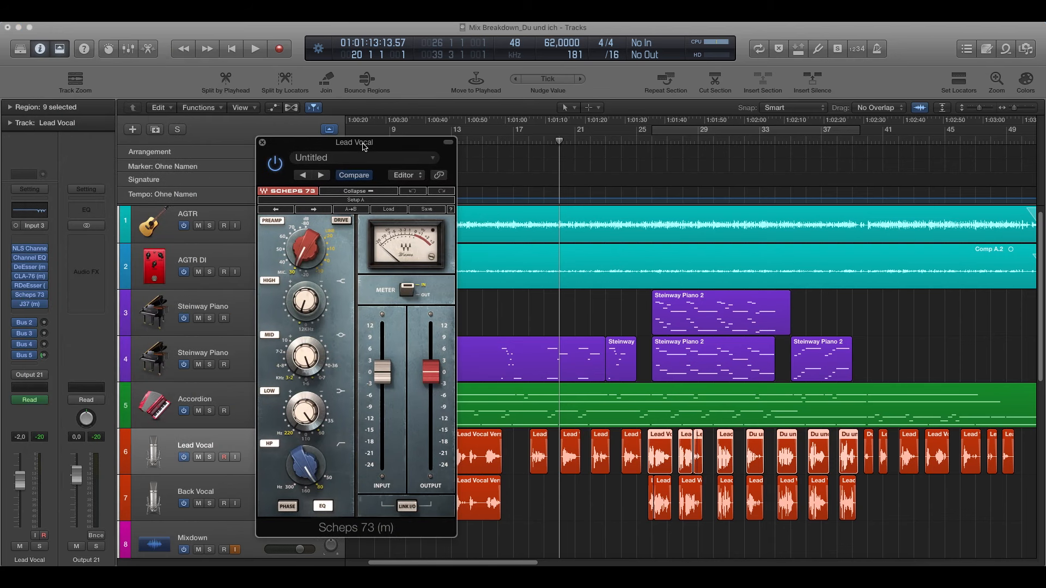
mouse_move(370, 150)
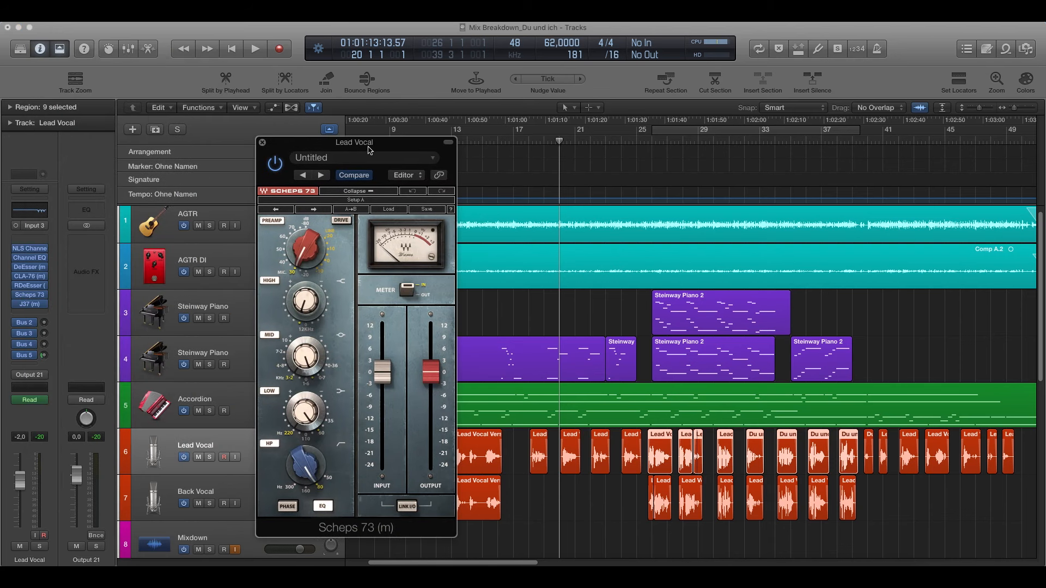
left_click_drag(367, 141, 376, 127)
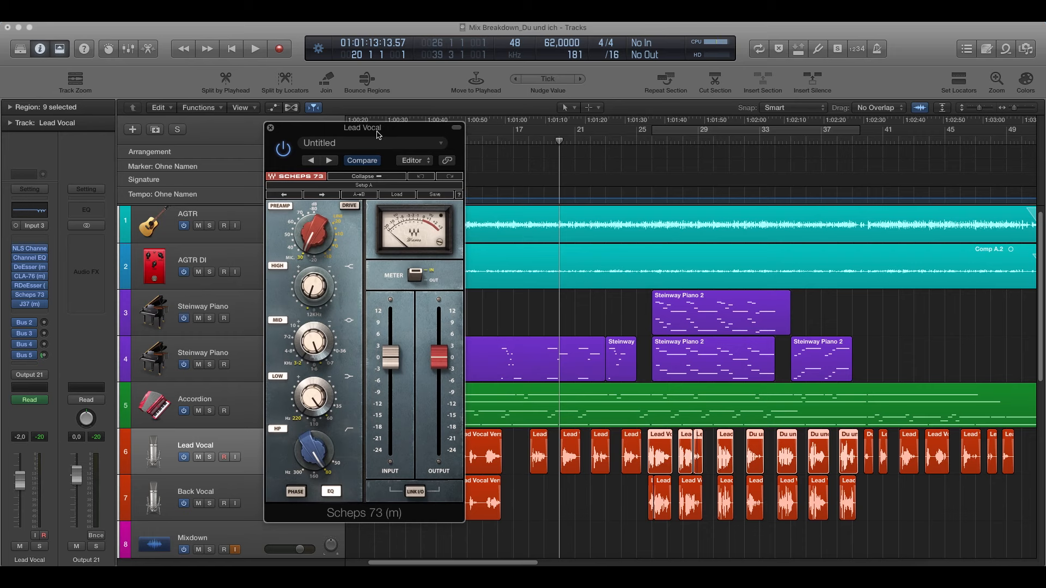
left_click_drag(317, 229, 319, 236)
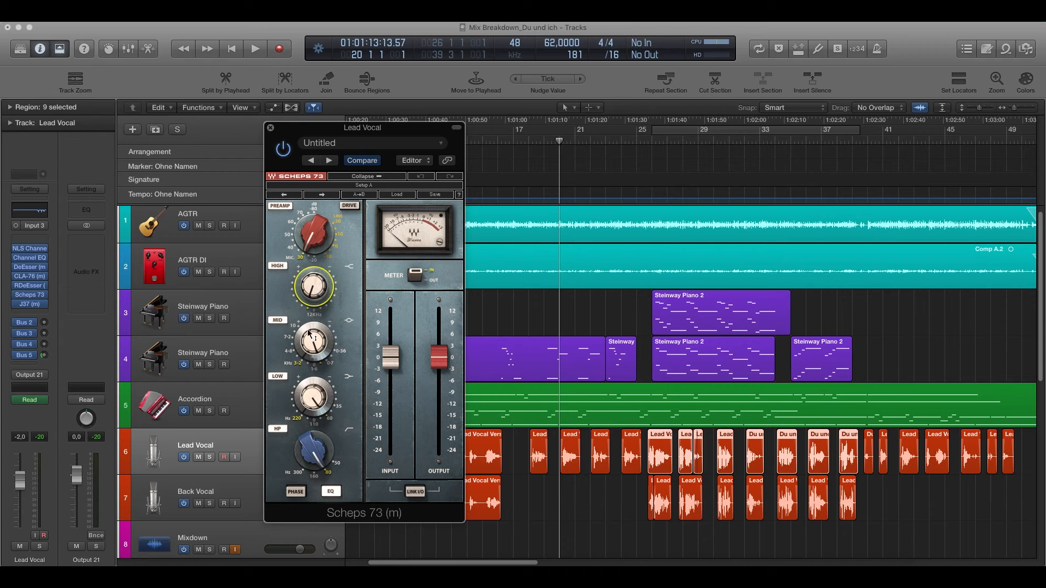
left_click_drag(314, 340, 314, 334)
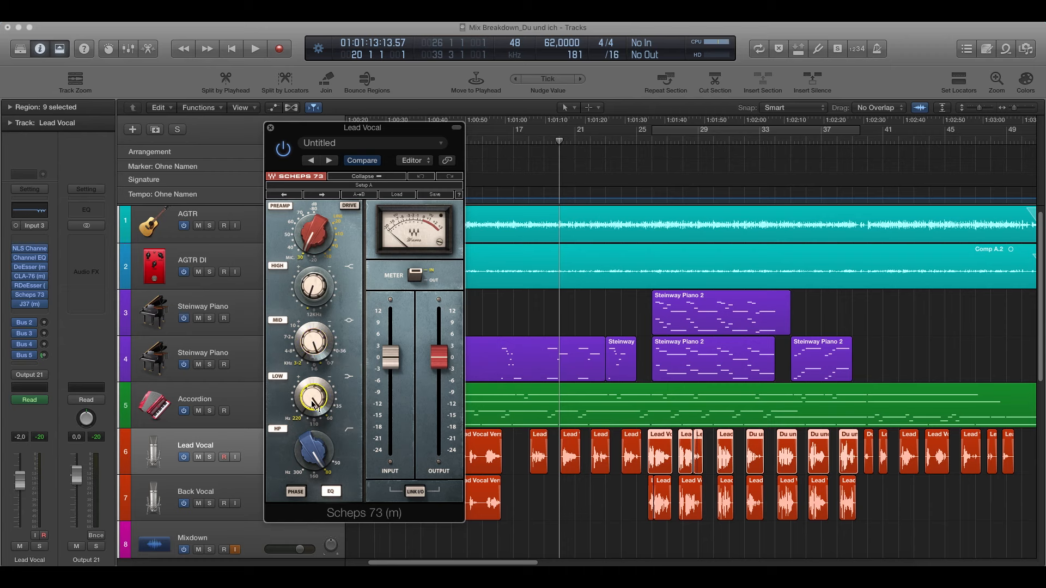
mouse_move(314, 400)
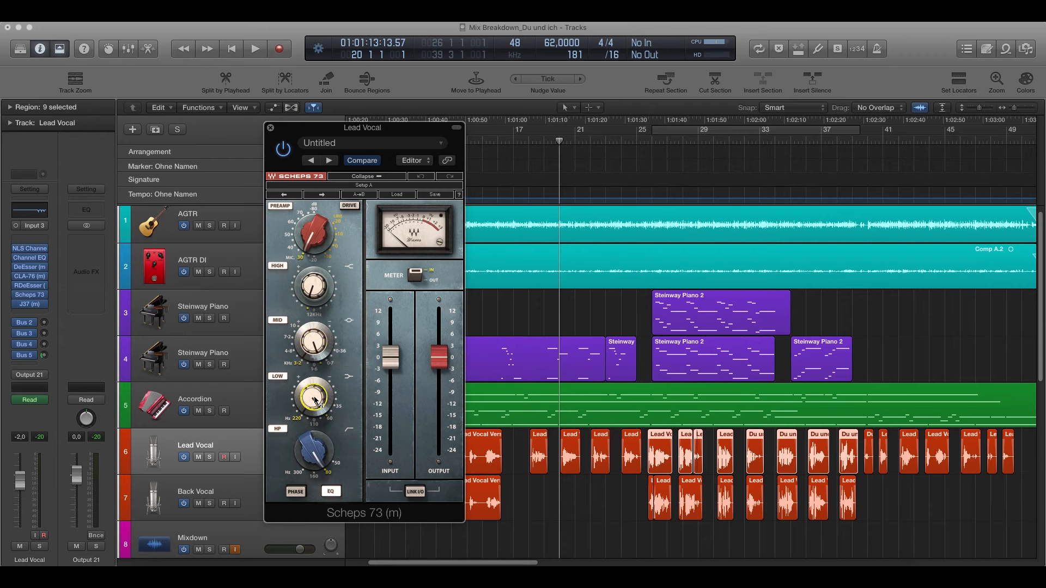
left_click_drag(313, 396, 314, 390)
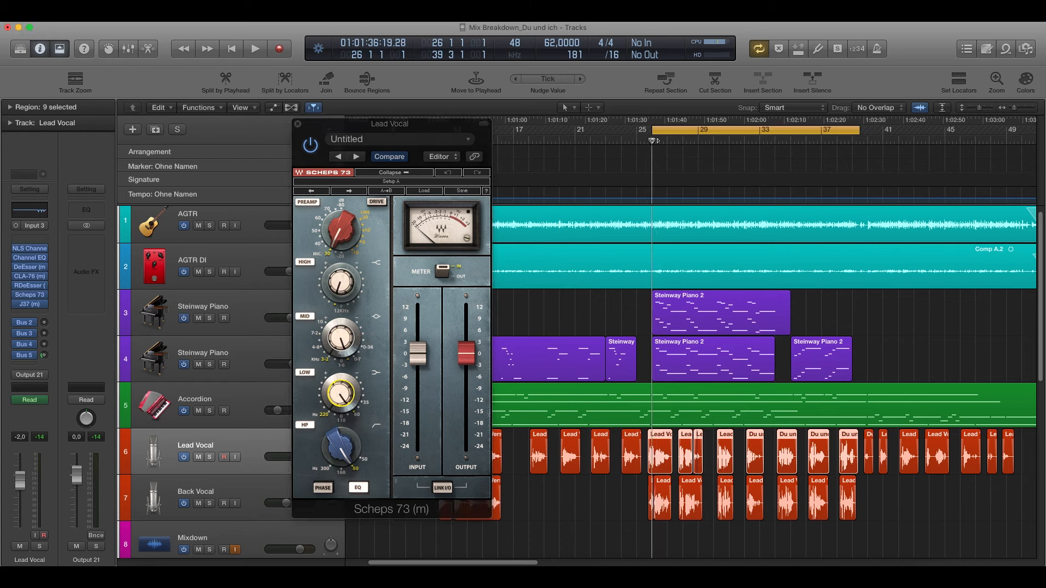
Audition the Scheps 73 EQ over the looped section, then close its window.
left_click(254, 49)
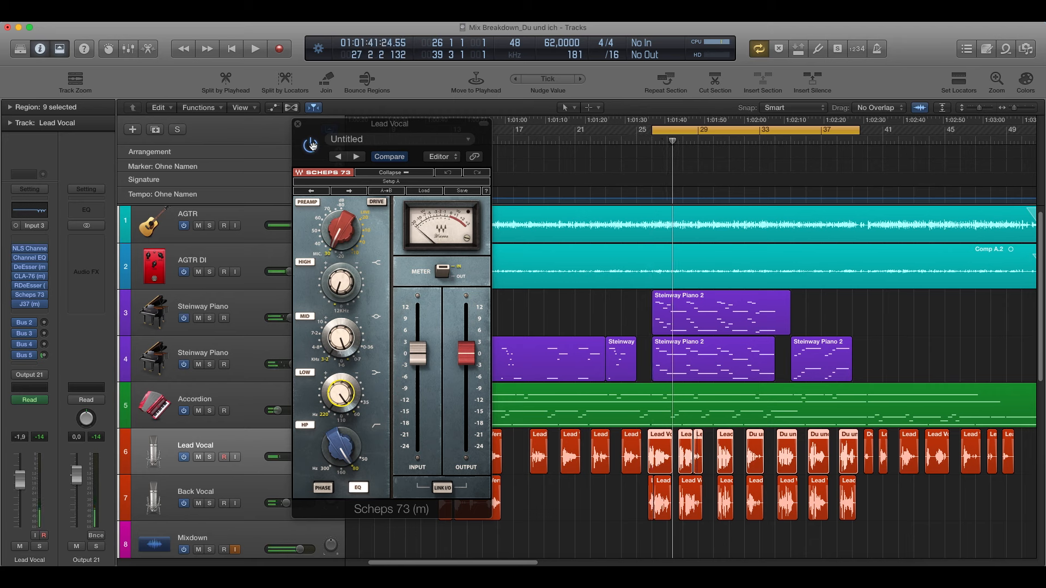
left_click(254, 49)
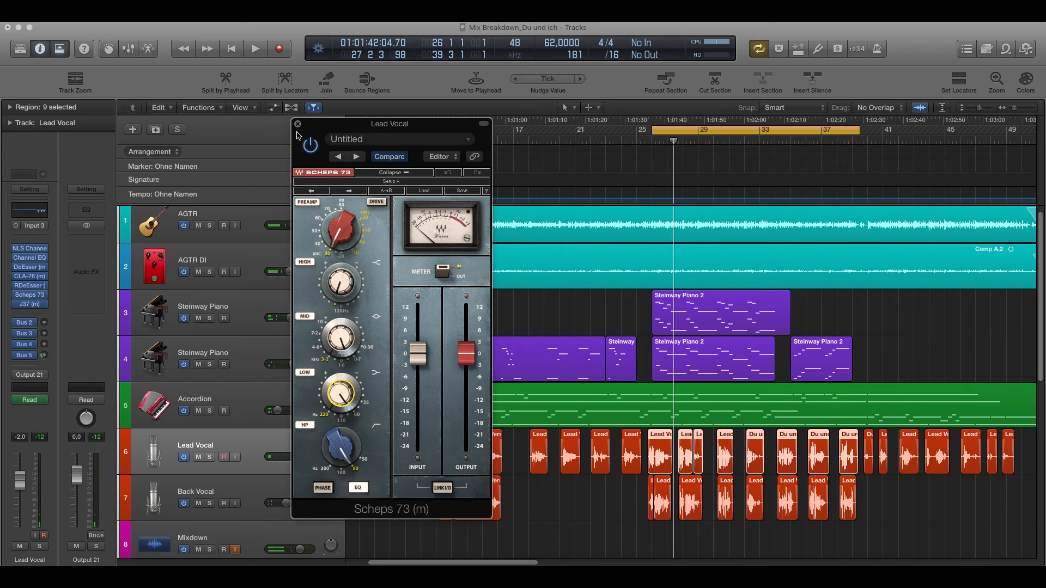
left_click(298, 123)
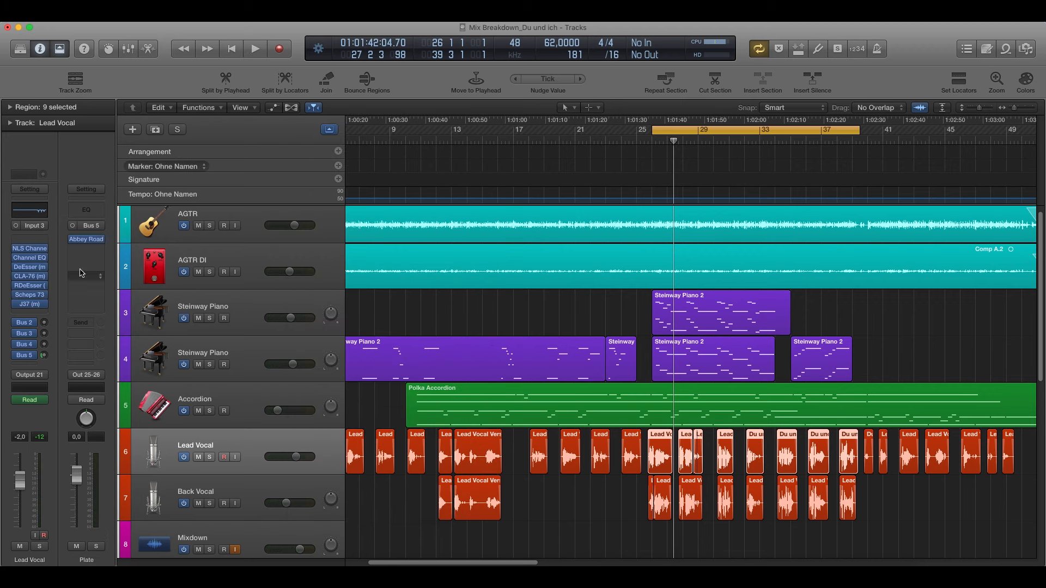
Open the Abbey Road Plates reverb on the Plate bus and check the CPU load meter.
left_click(85, 238)
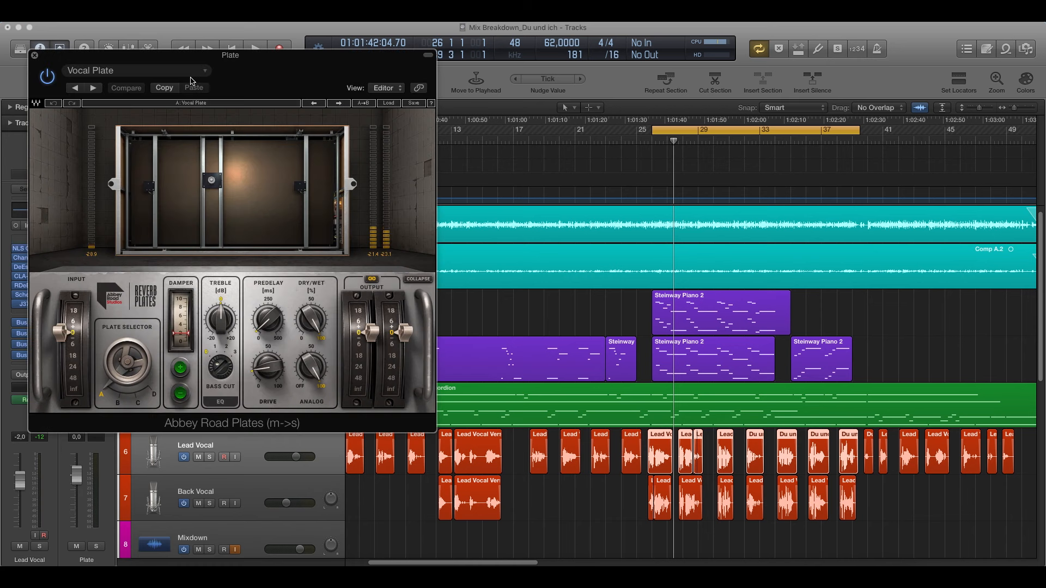
left_click_drag(230, 55, 318, 87)
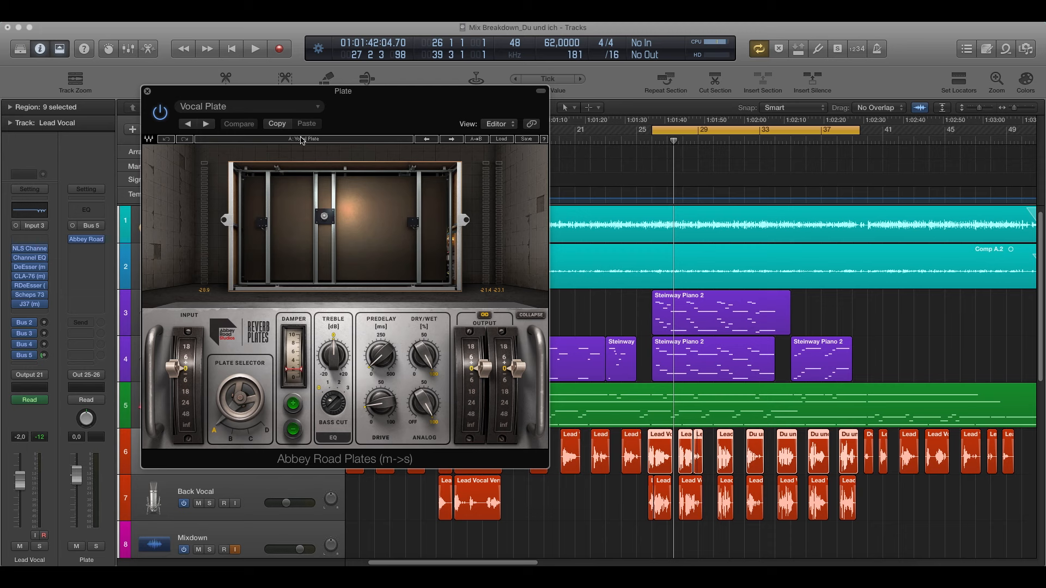
mouse_move(408, 99)
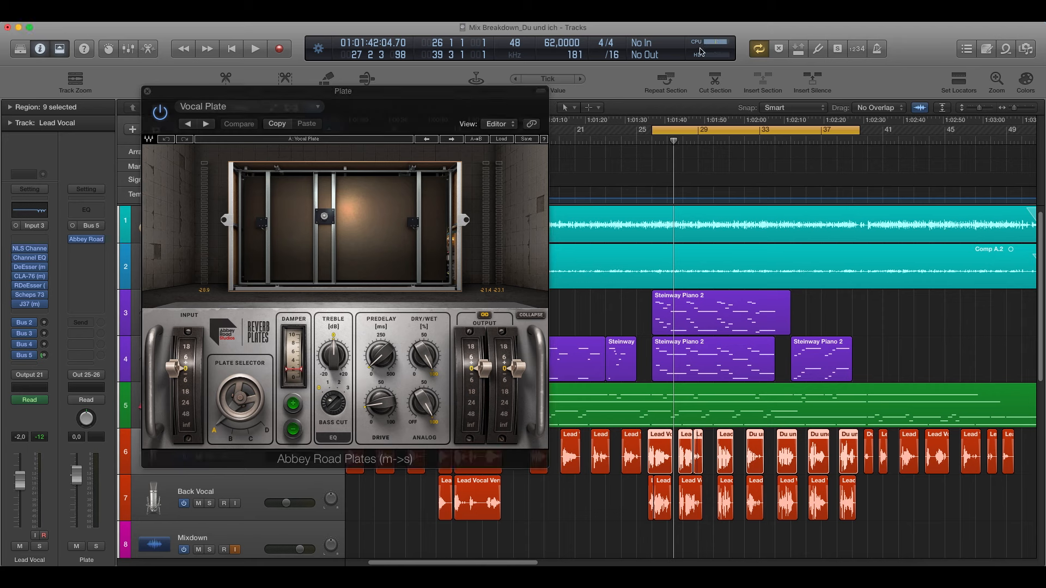
left_click(715, 41)
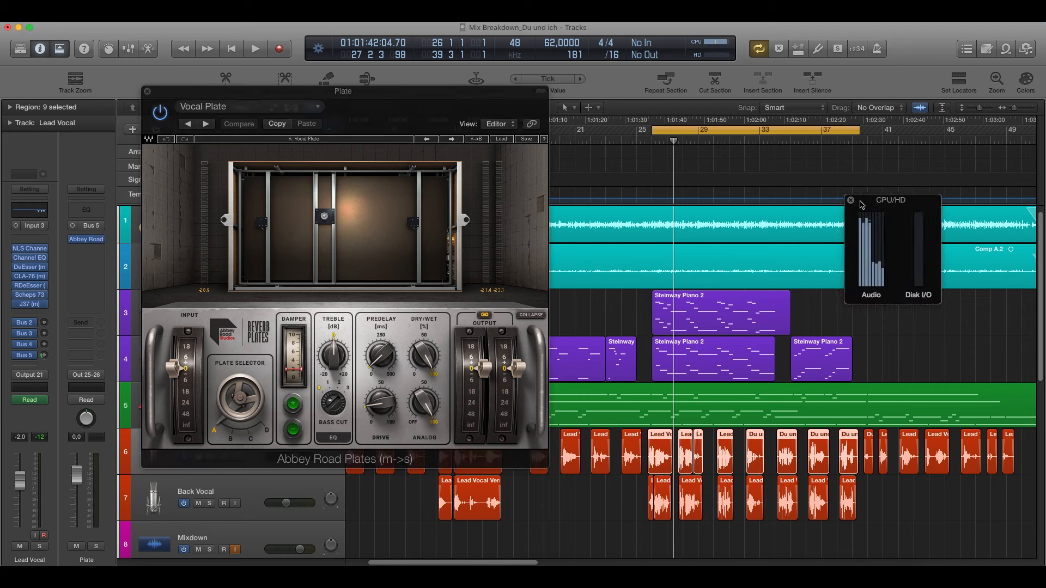
left_click_drag(890, 200, 838, 193)
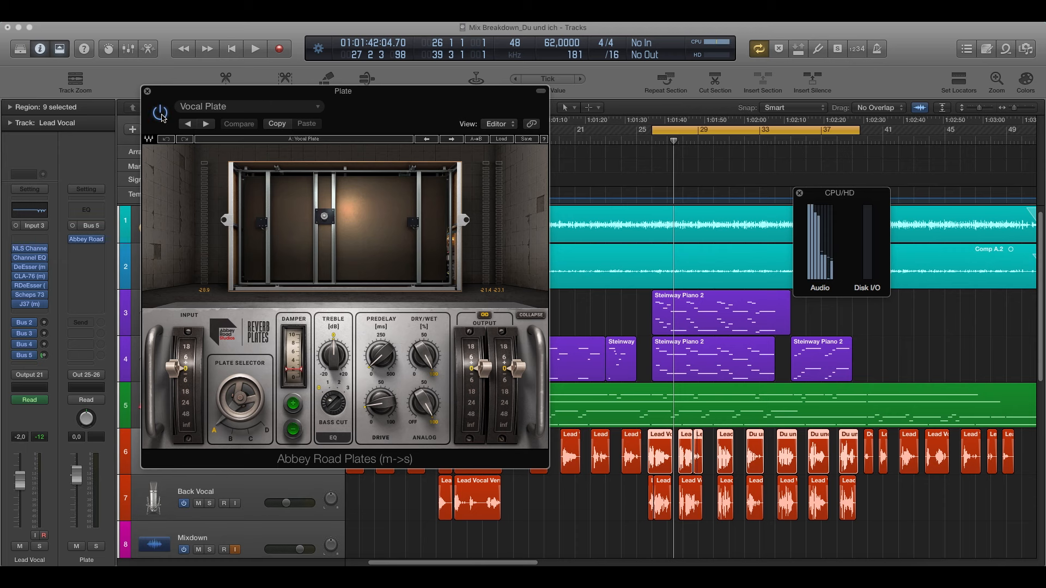
left_click_drag(343, 90, 427, 113)
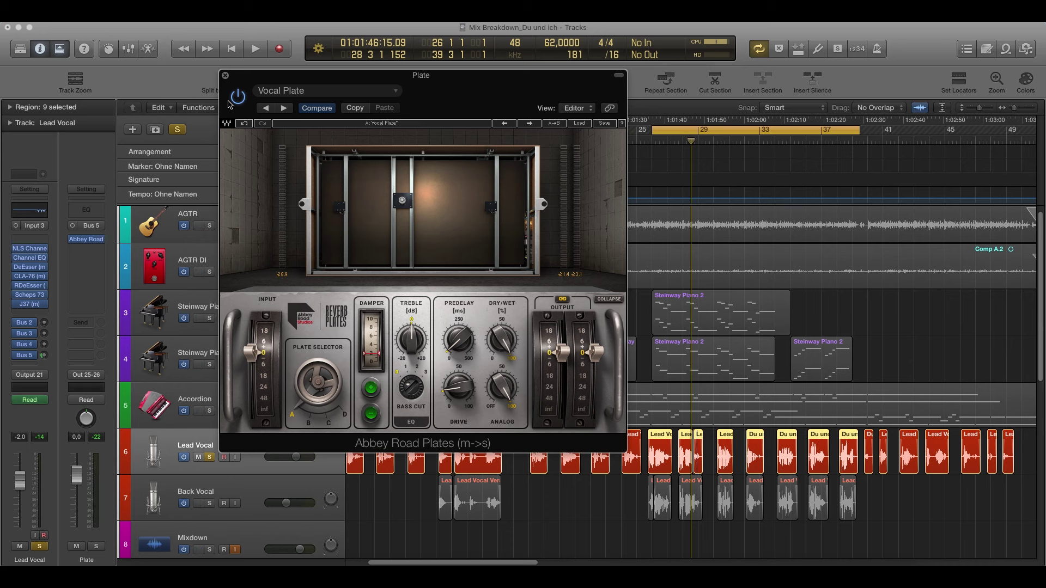
Unsolo the Lead Vocal and bring up the Back Vocal's NLS Channel on the Spike 20 preset.
left_click(224, 75)
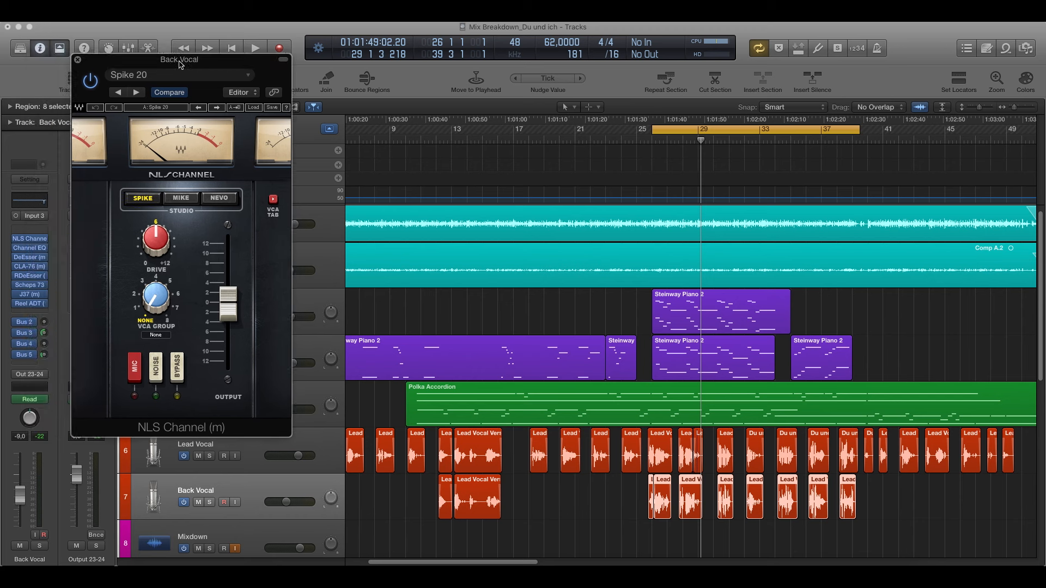
Close the Back Vocal's NLS Channel and Channel EQ, then audition and close its DeEsser.
left_click(78, 59)
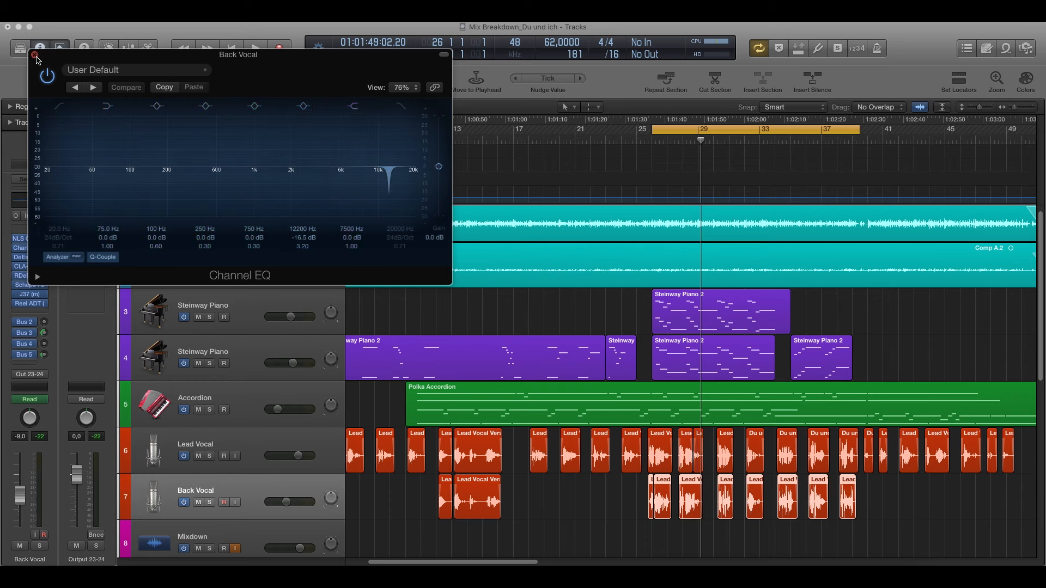
left_click(36, 55)
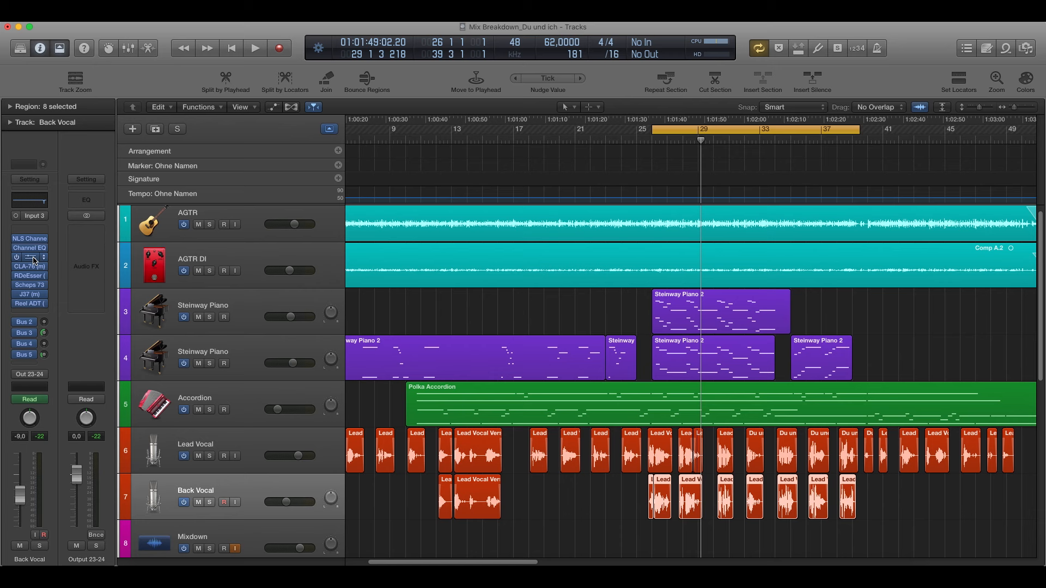
left_click(30, 257)
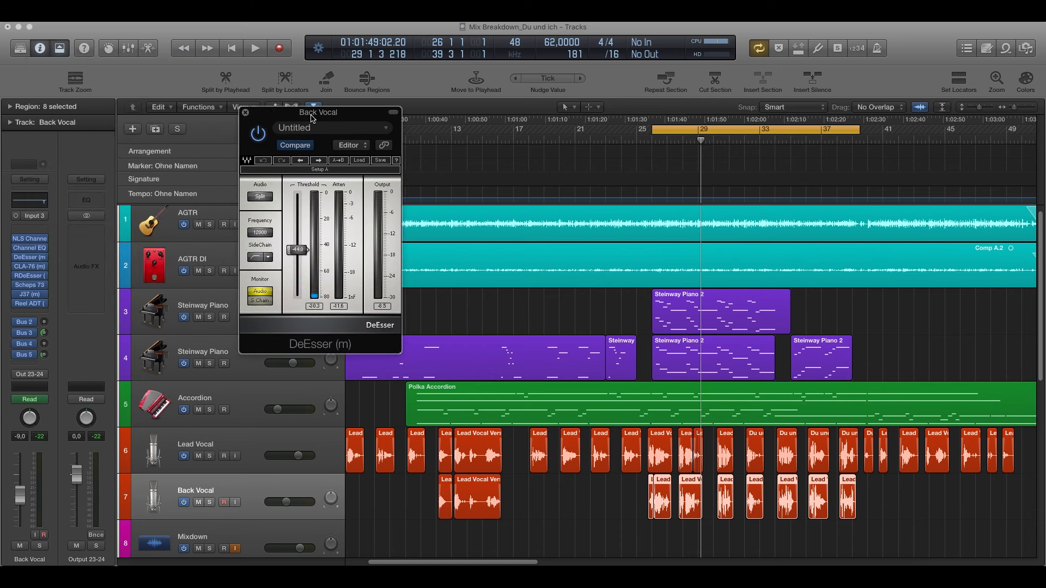
left_click(255, 47)
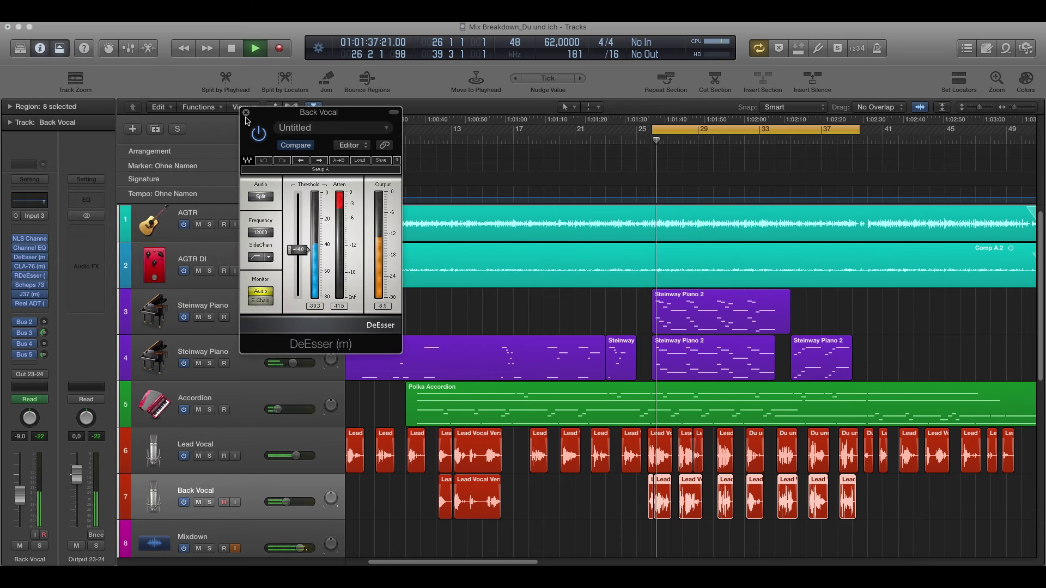
left_click(246, 112)
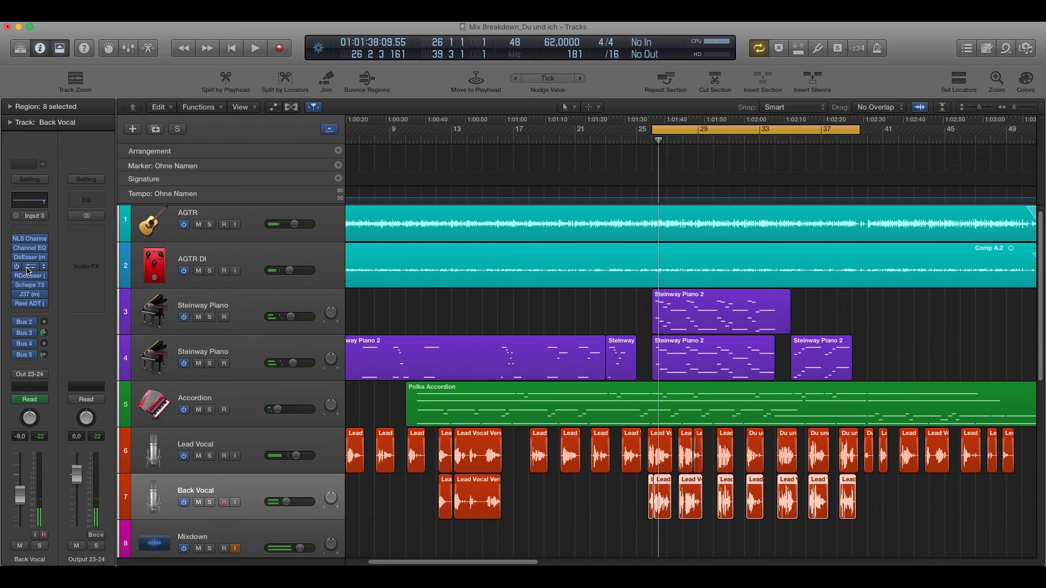
View and close the Back Vocal's CLA-76, leaving its Scheps 73 EQ open.
left_click(29, 265)
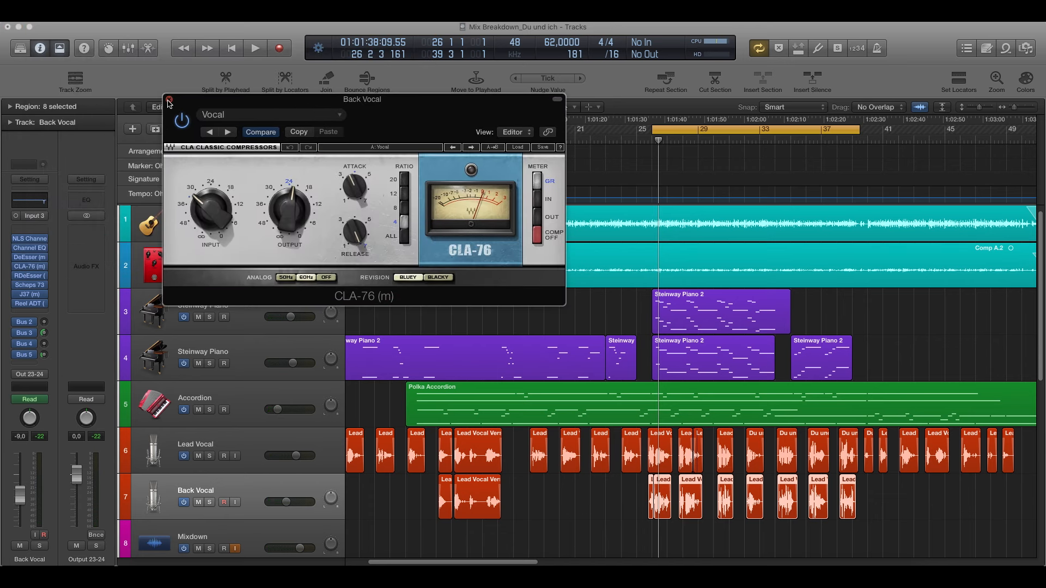
left_click(169, 103)
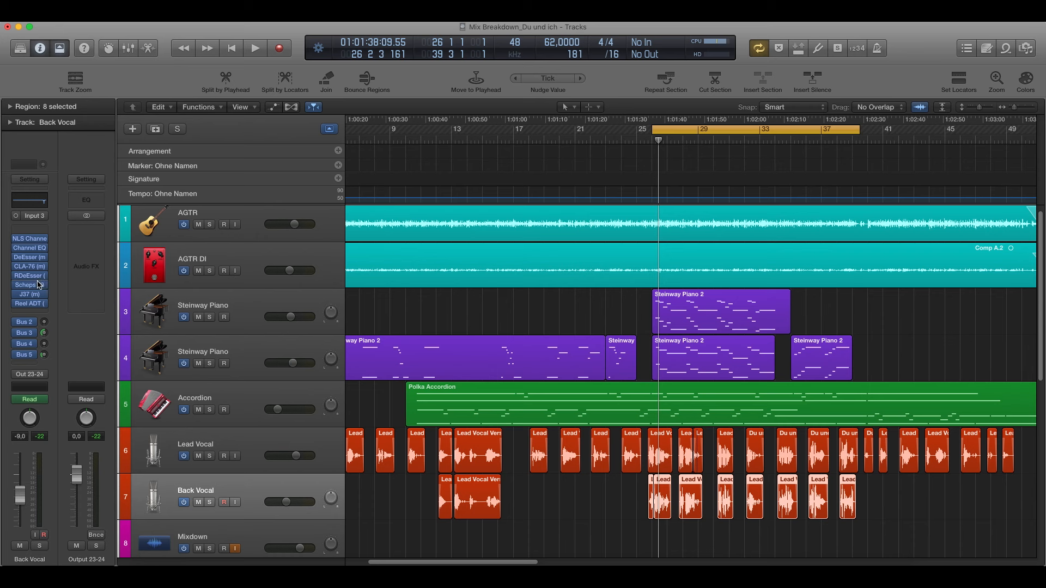
left_click(26, 284)
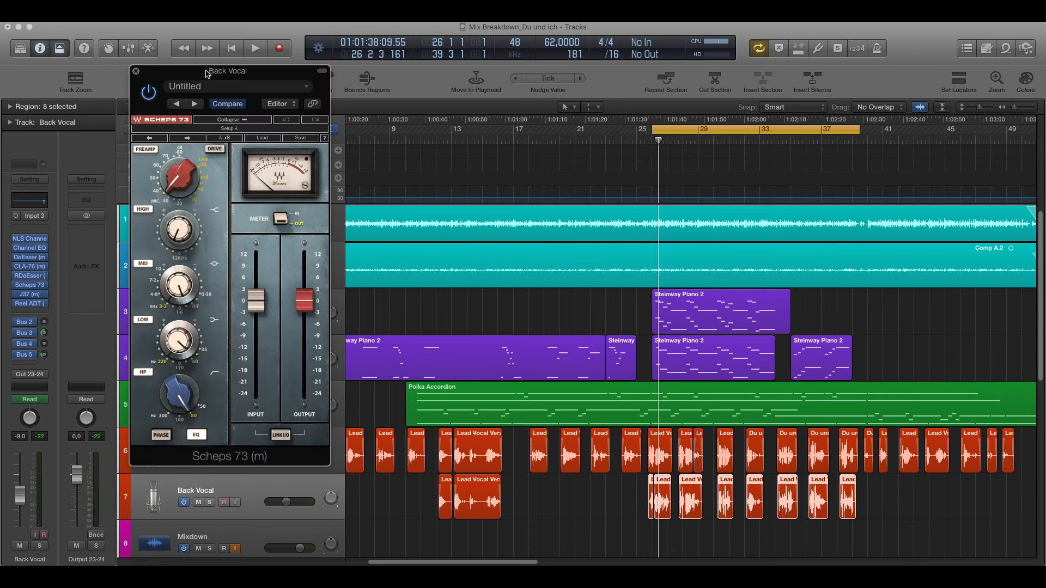